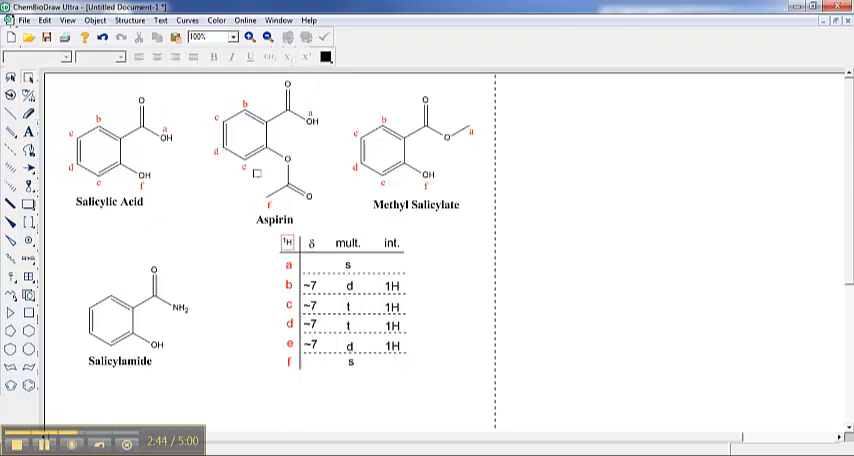
Zoom the 1H spectrum so the 6.5–11.5 ppm region with the downfield singlet and aromatic cluster fills the plot
left_click(312, 288)
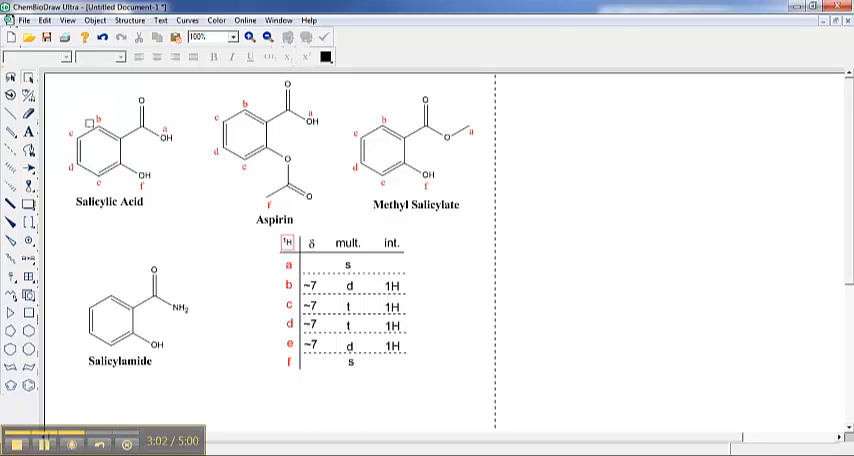
left_click(72, 136)
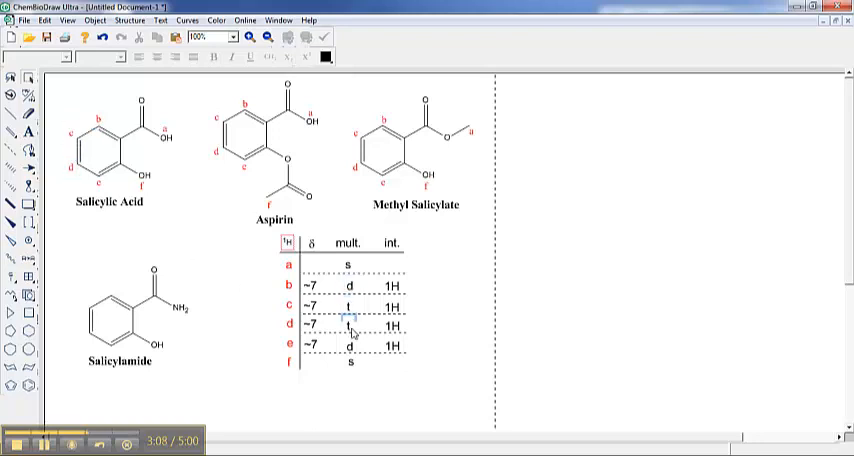
left_click(348, 346)
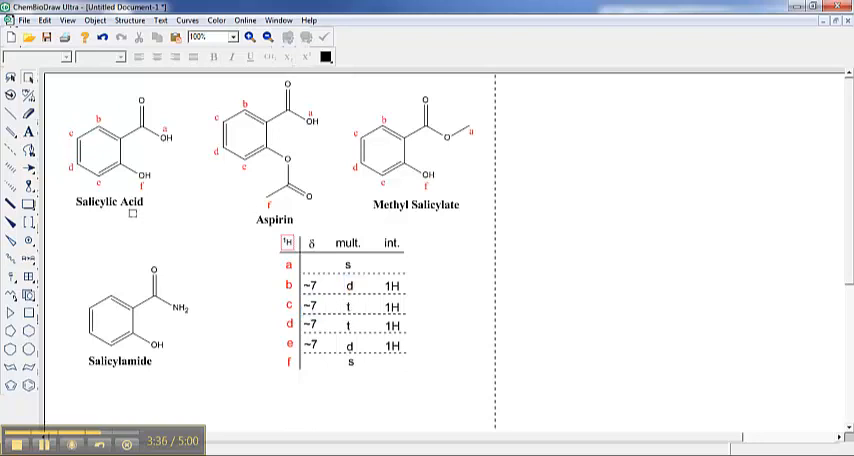
left_click(72, 136)
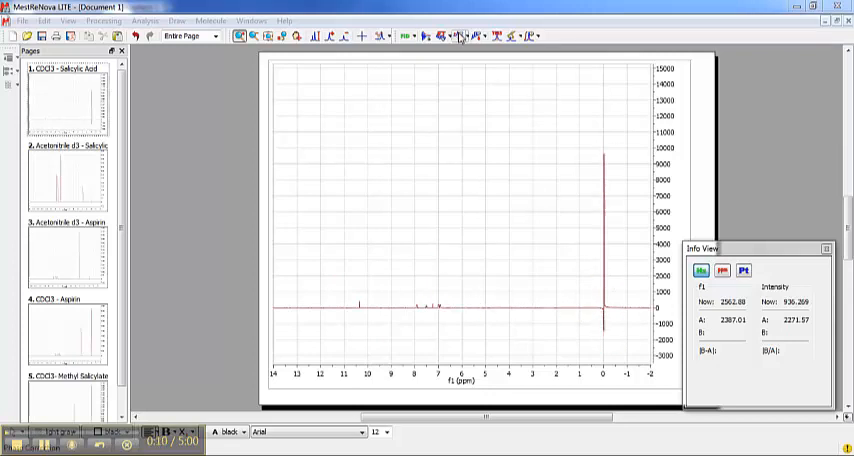
mouse_move(458, 40)
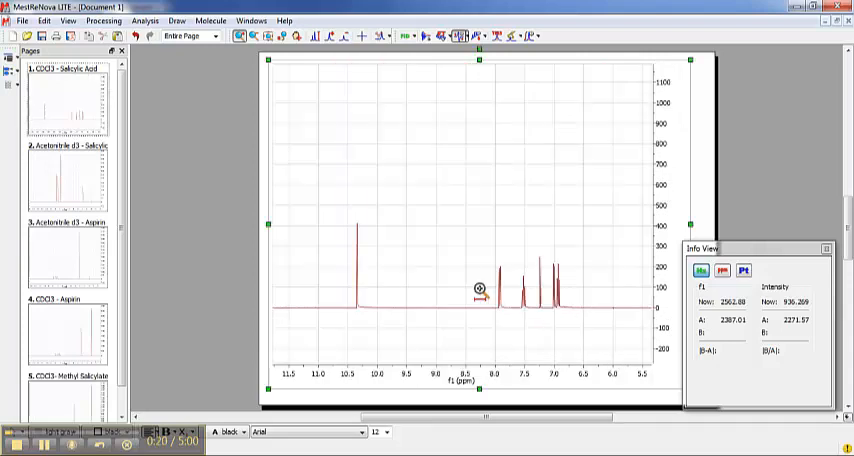
mouse_move(358, 188)
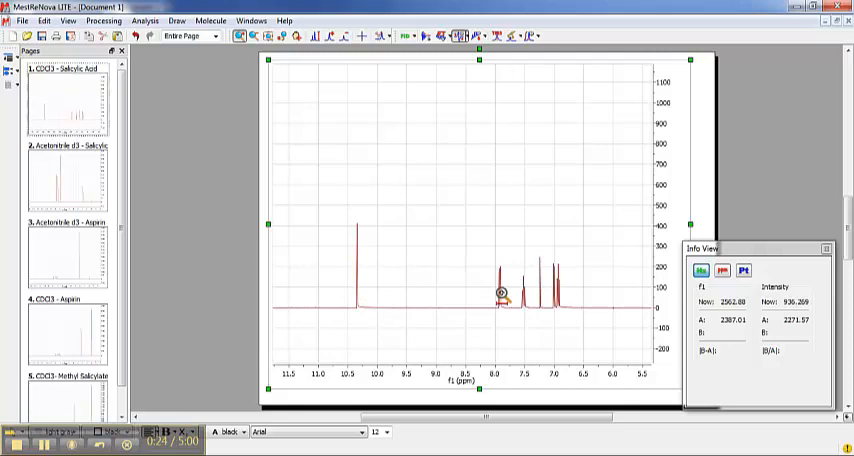
mouse_move(570, 260)
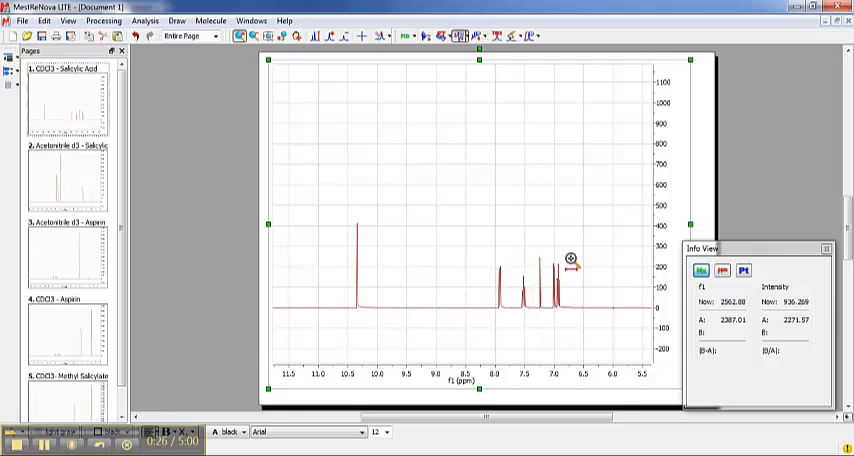
mouse_move(568, 278)
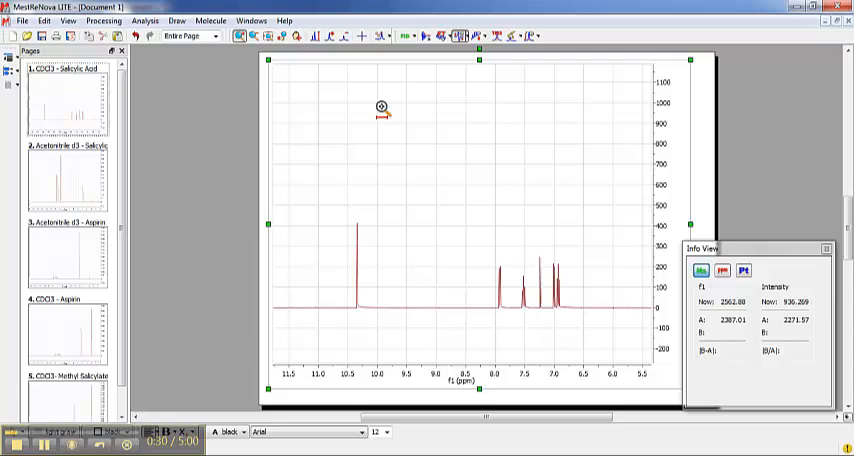
mouse_move(544, 240)
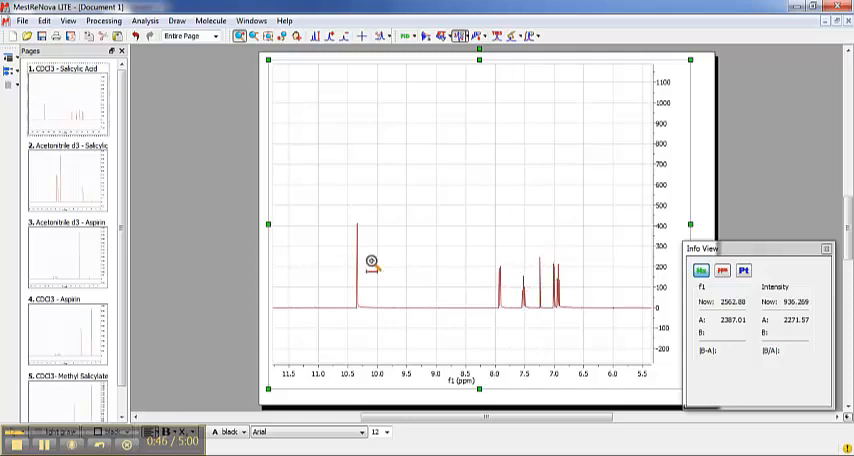
mouse_move(344, 136)
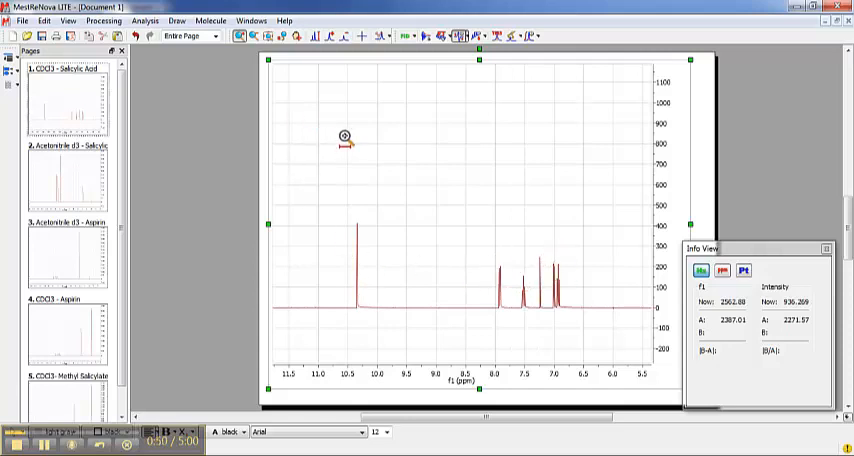
mouse_move(368, 150)
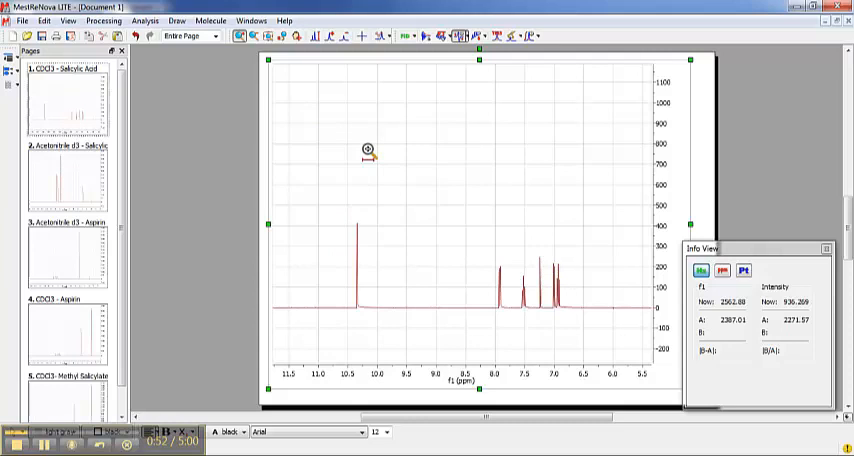
mouse_move(184, 142)
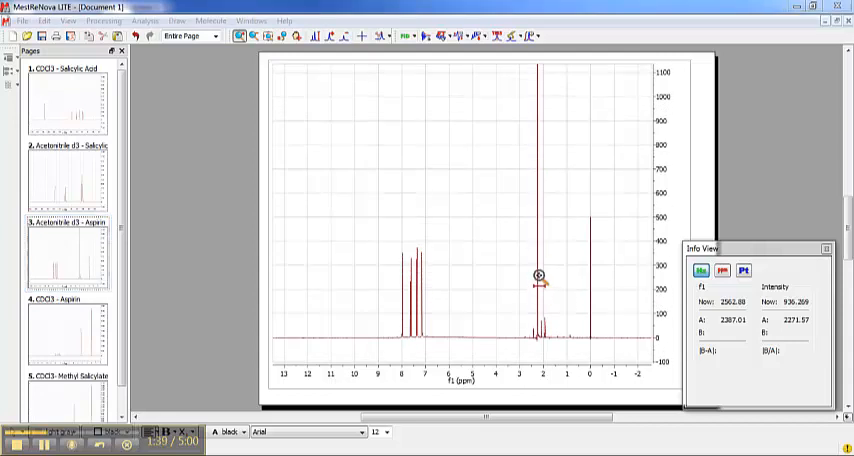
Drag a zoom box over the peaks near 7 ppm to show the 6.8–8.6 ppm window with four aromatic multiplets
left_click_drag(536, 280, 436, 290)
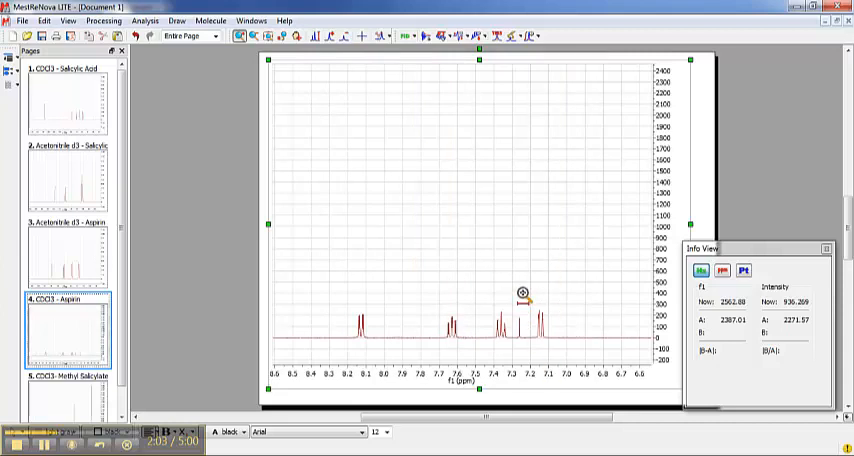
mouse_move(508, 332)
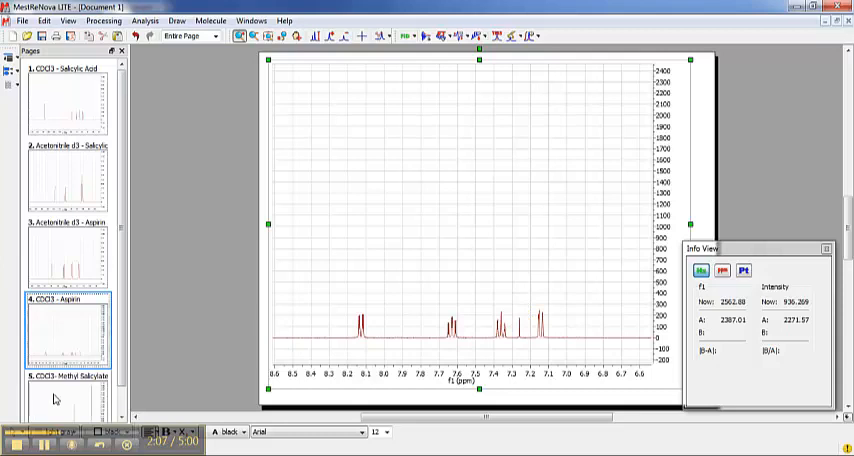
Select the CDCl3 Aspirin page in the Pages panel to display its spectrum
left_click(72, 378)
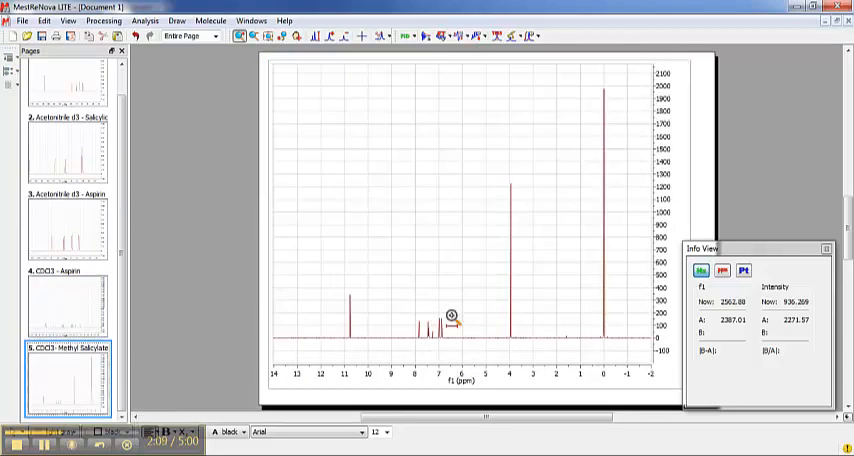
mouse_move(370, 316)
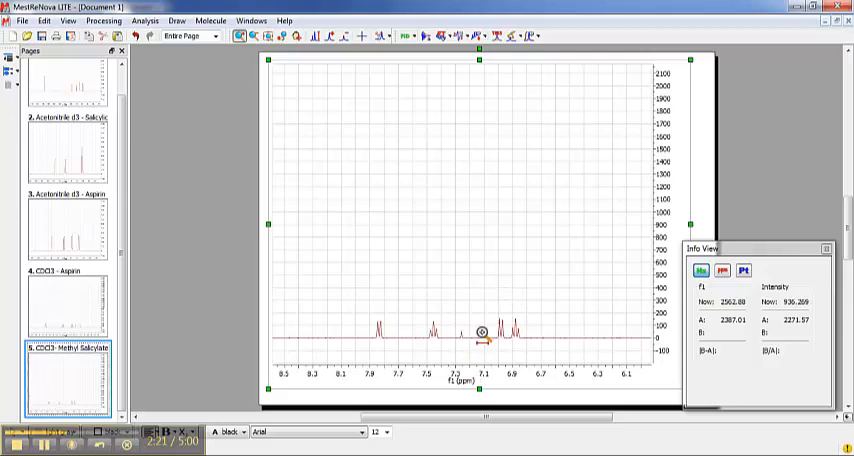
mouse_move(444, 232)
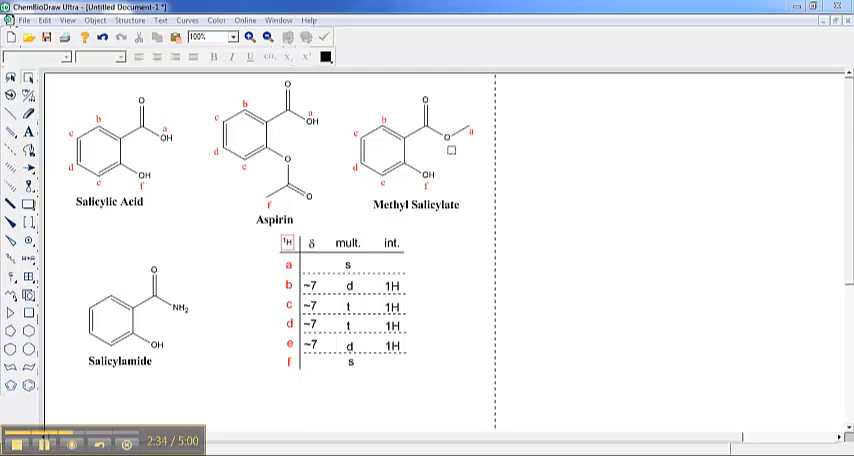
Expand the methyl salicylate spectrum to a narrow 7.0–7.9 ppm window resolving the multiplets
left_click(470, 136)
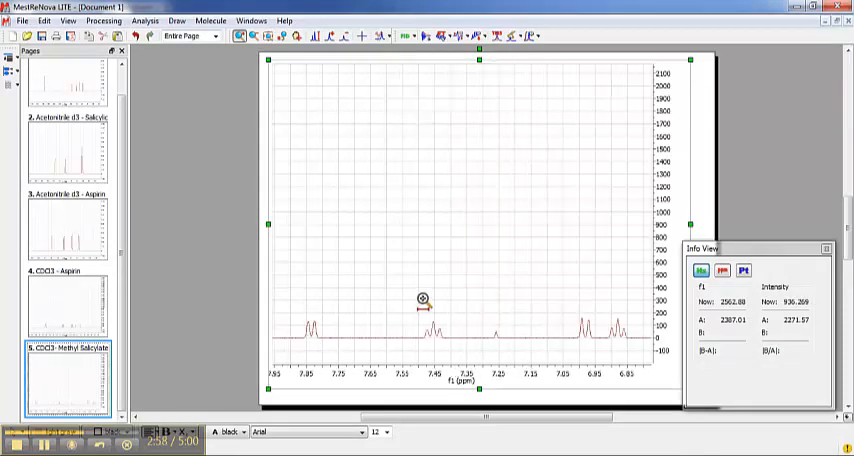
mouse_move(488, 344)
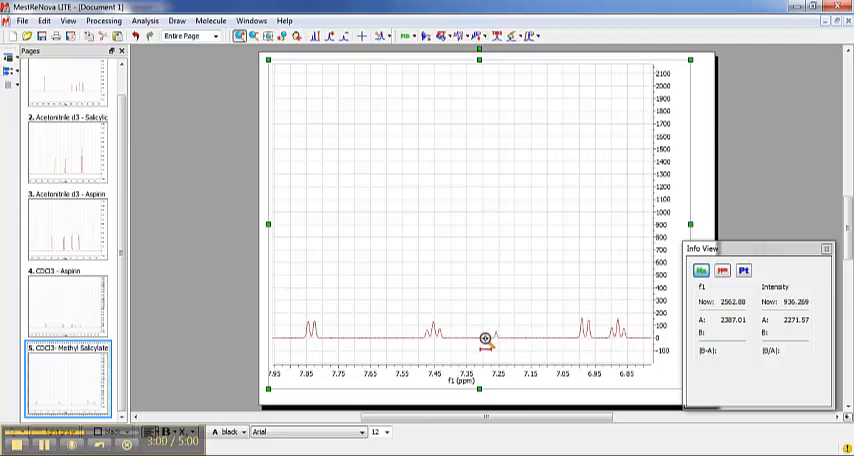
Drag zoom boxes over the aromatic multiplets until their individual split lines are visible
left_click_drag(304, 64, 304, 360)
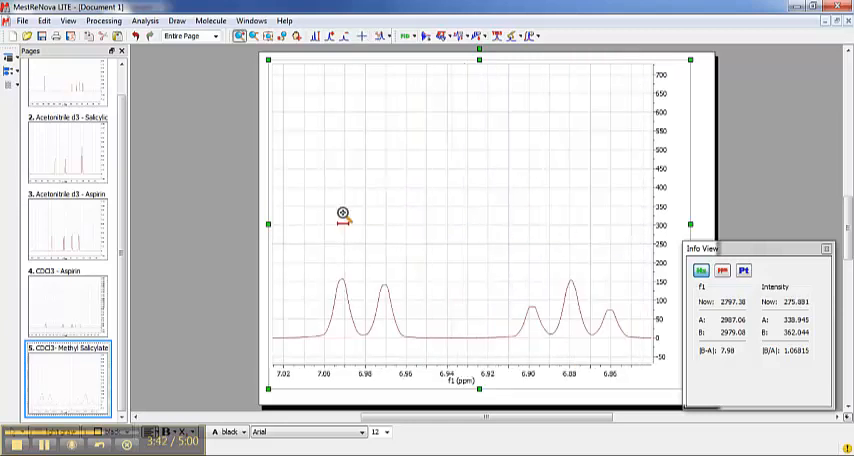
left_click_drag(344, 210, 384, 204)
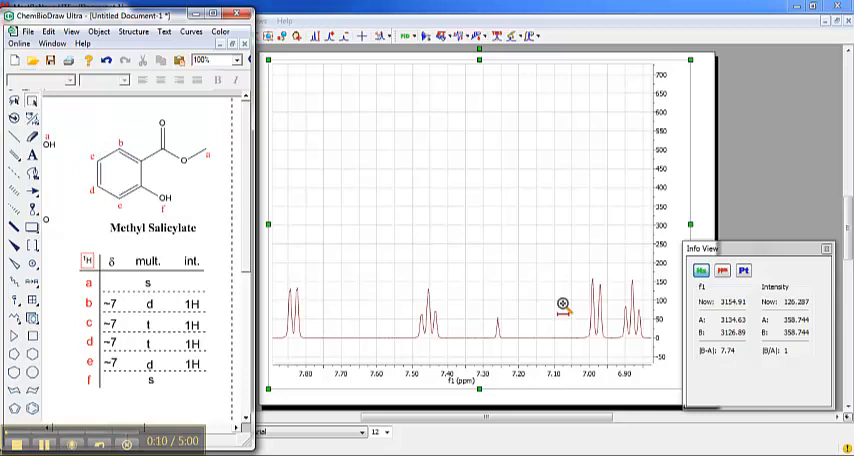
mouse_move(598, 280)
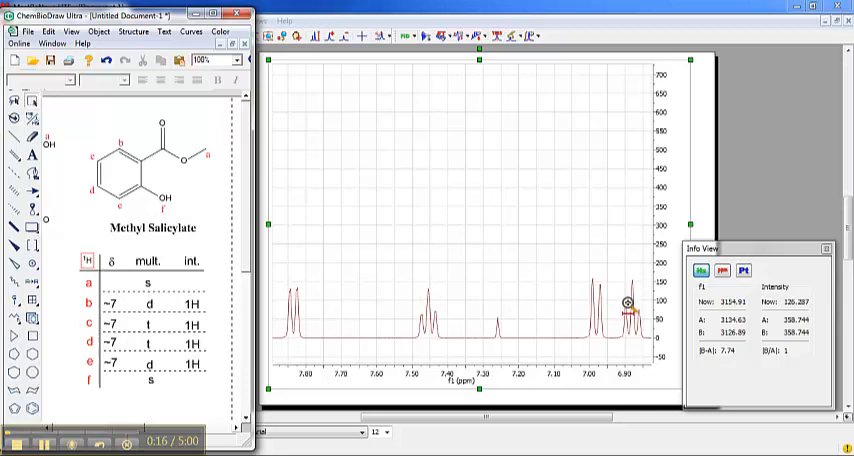
mouse_move(388, 212)
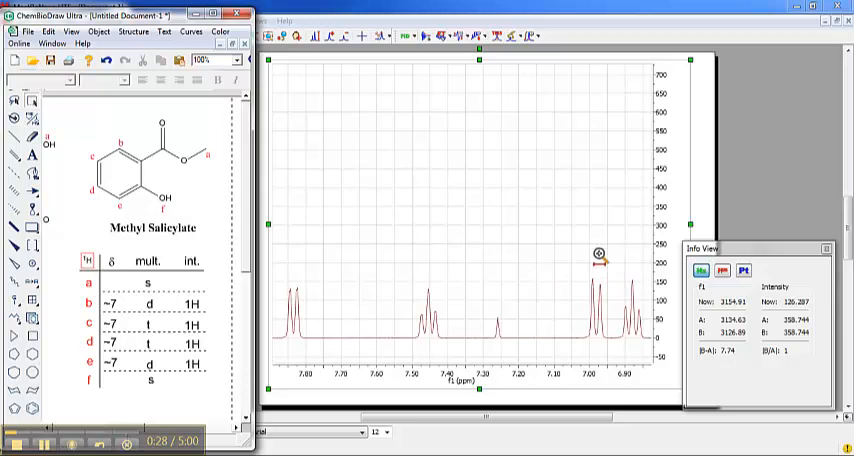
mouse_move(564, 296)
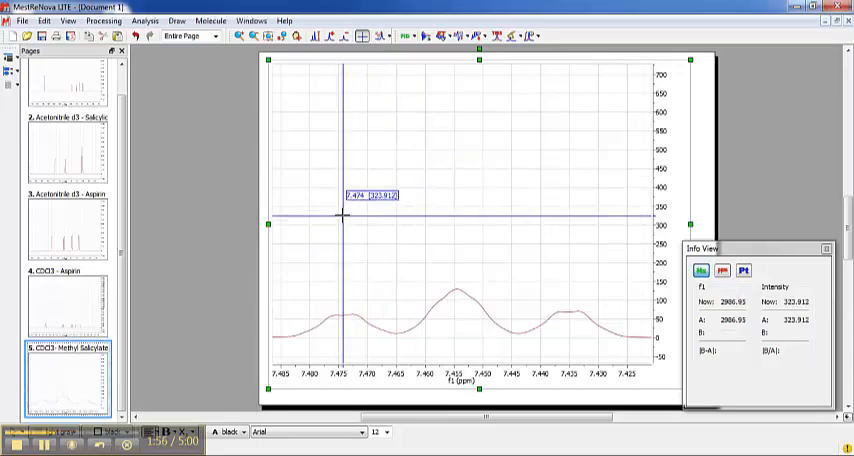
Pin crosshair reference lines on the triplet peaks at 7.474 ppm and 6.890 ppm to read their coupling
left_click(456, 196)
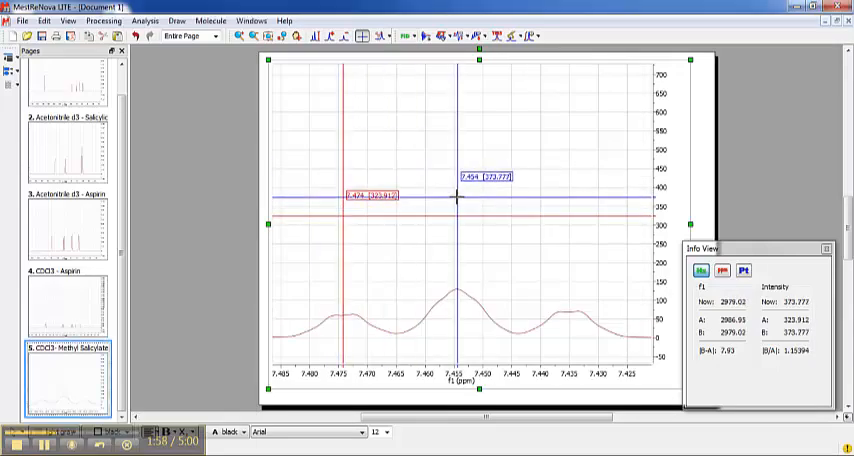
mouse_move(458, 198)
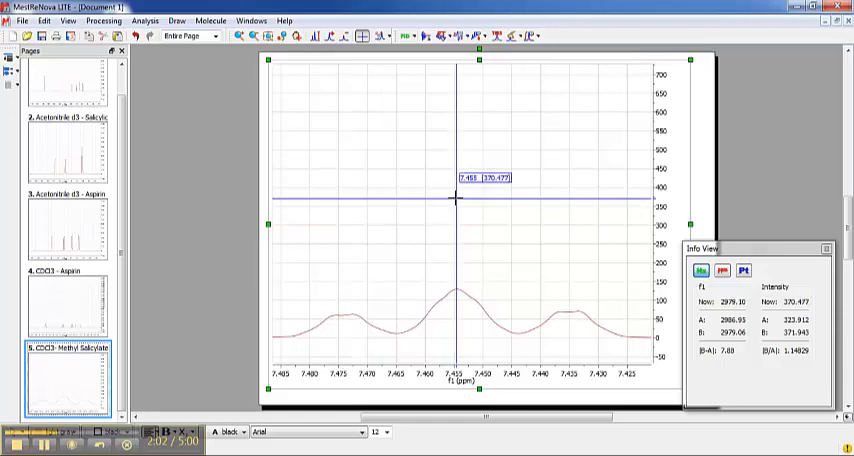
mouse_move(458, 204)
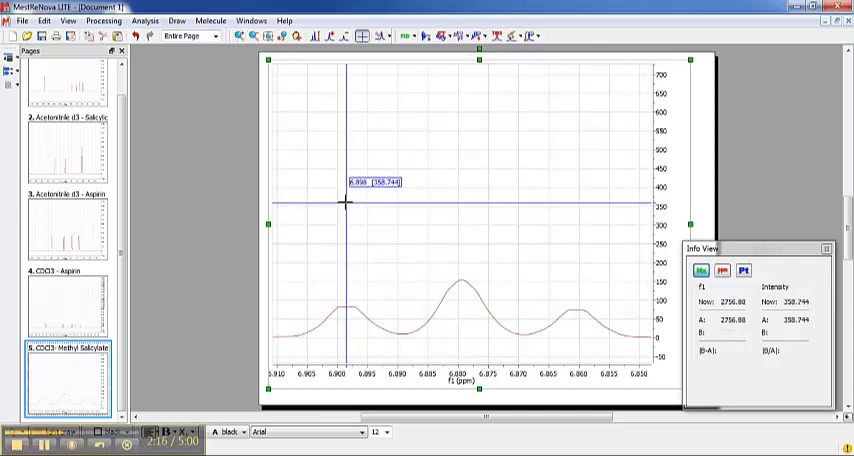
left_click(460, 184)
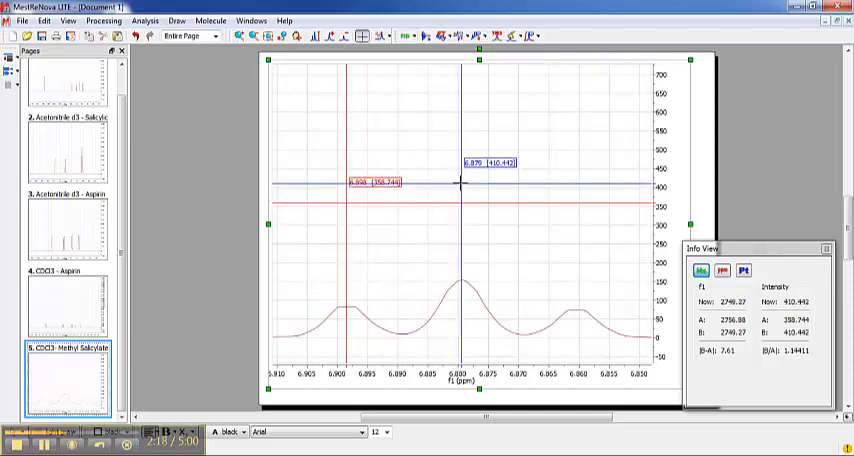